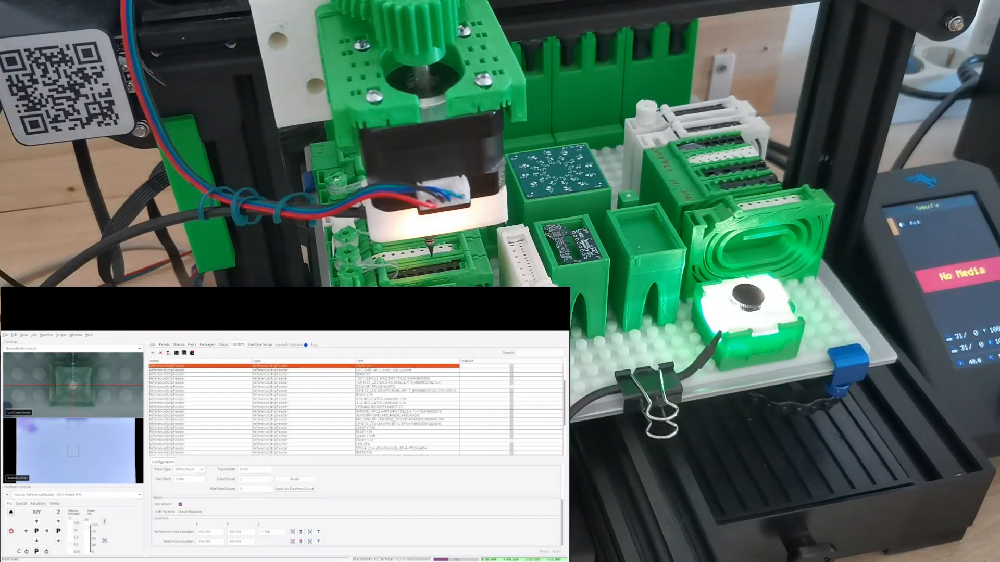
- Show the job's board with its placements table from the Job view
{"action": "left_click", "coordinate": [153, 345]}
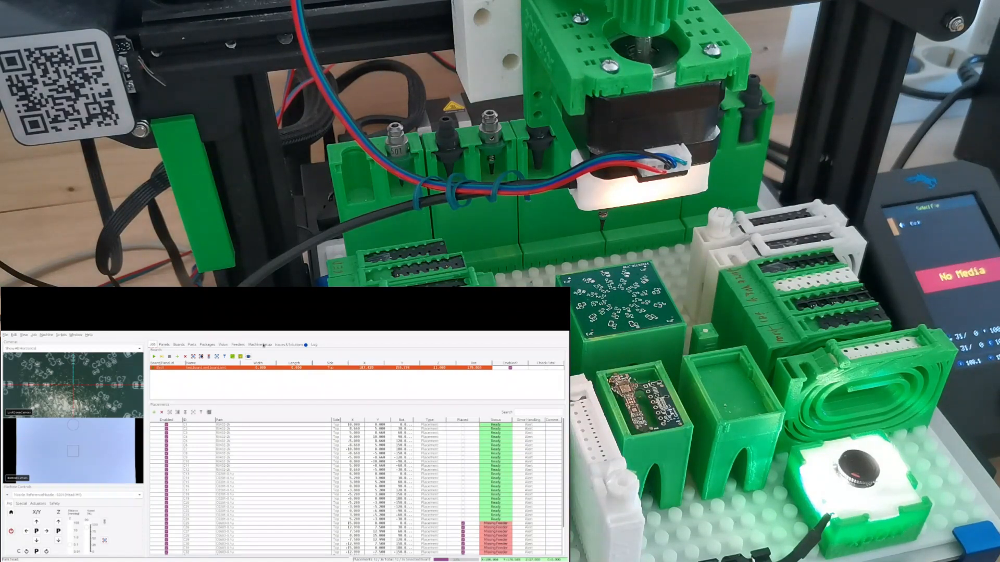
{"action": "left_click", "coordinate": [259, 344]}
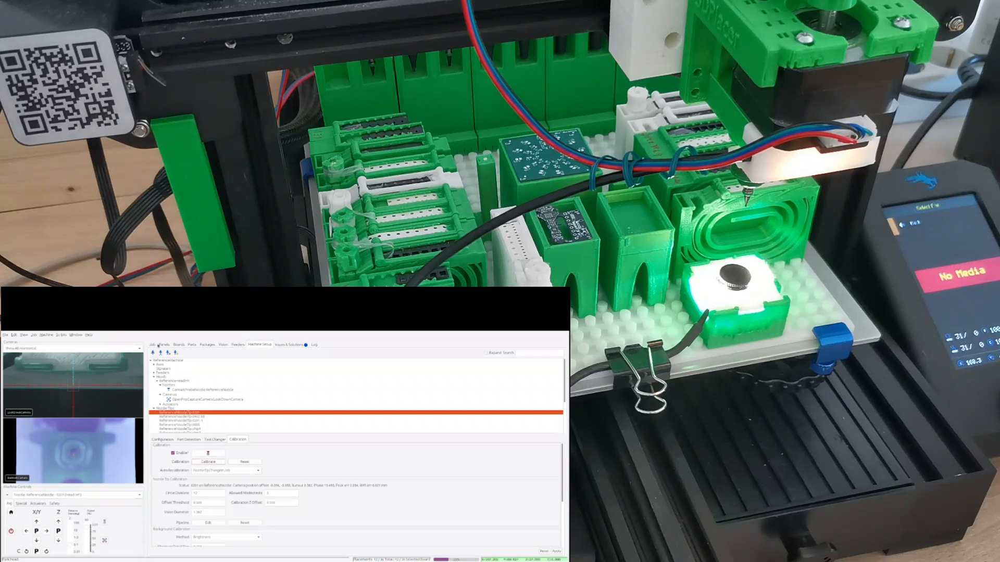
{"action": "left_click", "coordinate": [154, 345]}
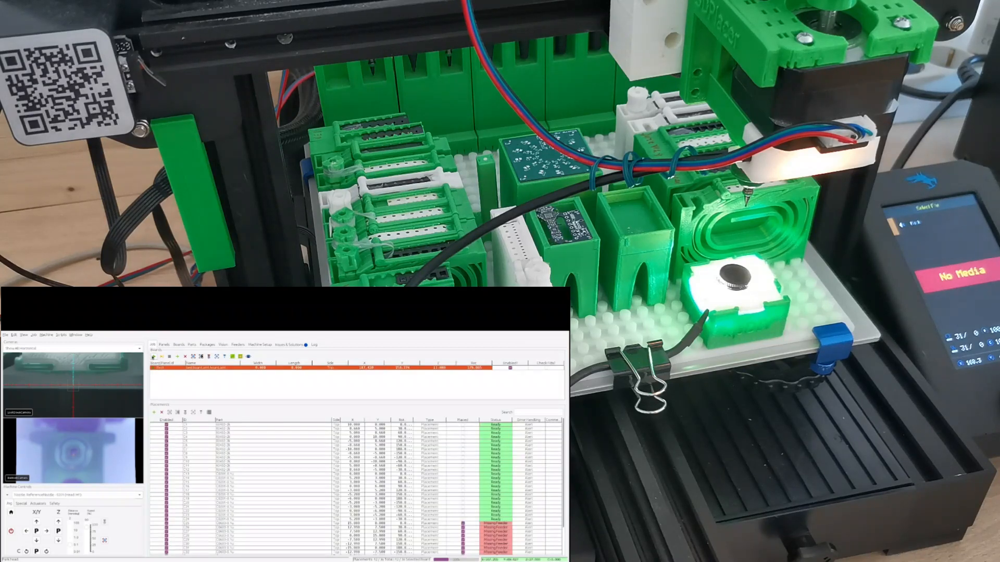